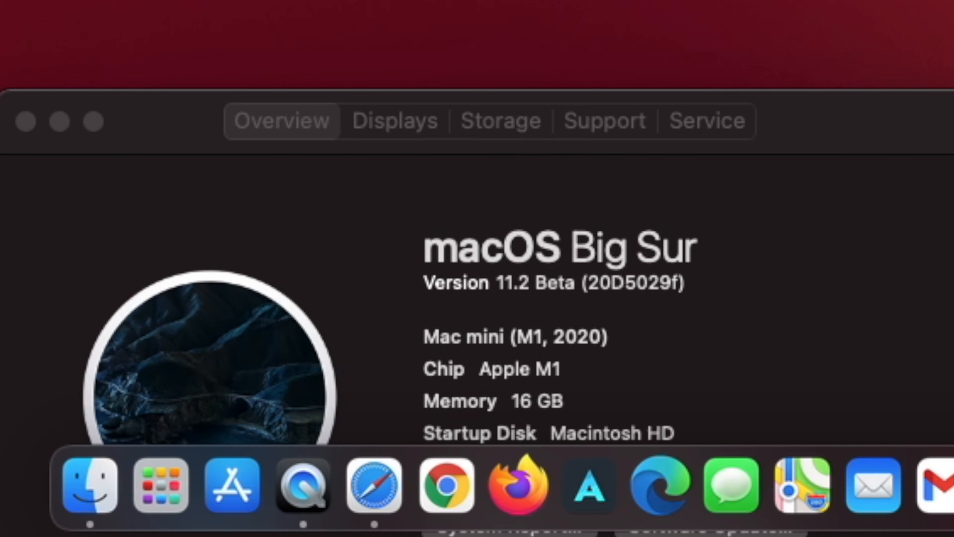
{"action": "mouse_move", "coordinate": [659, 485]}
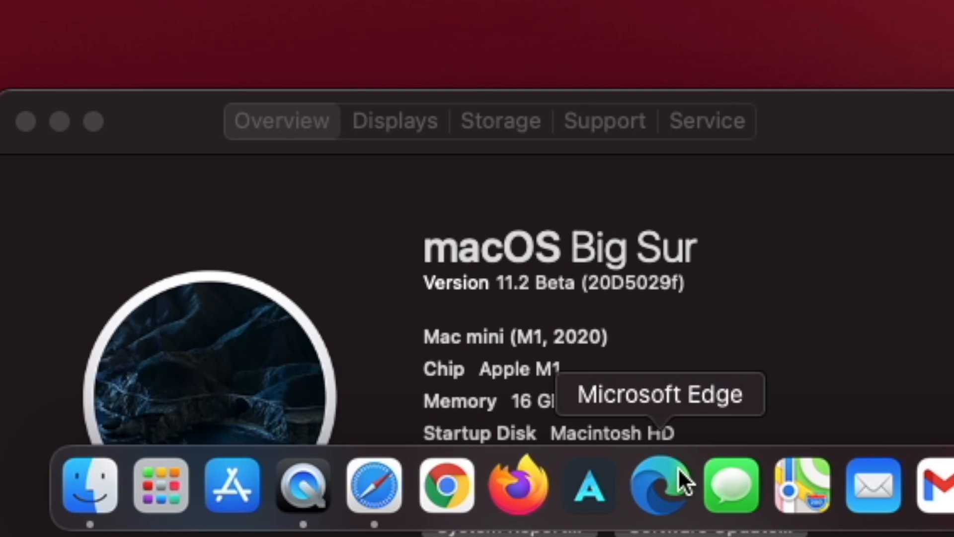
{"action": "mouse_move", "coordinate": [672, 493]}
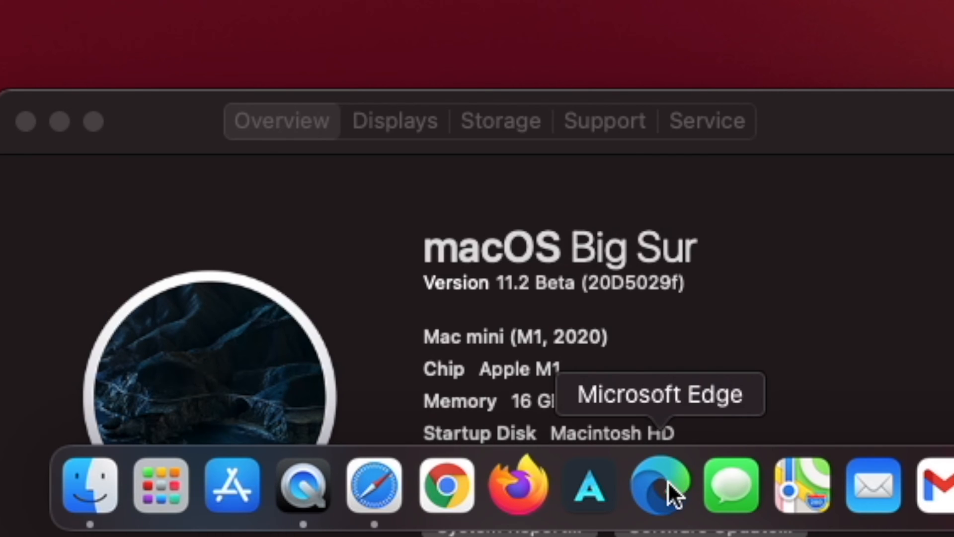
{"action": "mouse_move", "coordinate": [730, 483]}
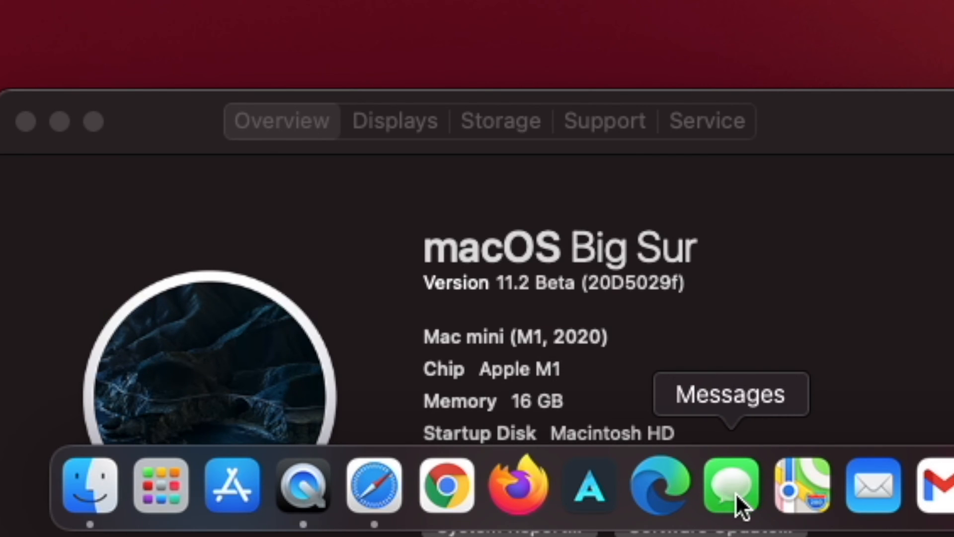
{"action": "mouse_move", "coordinate": [874, 484]}
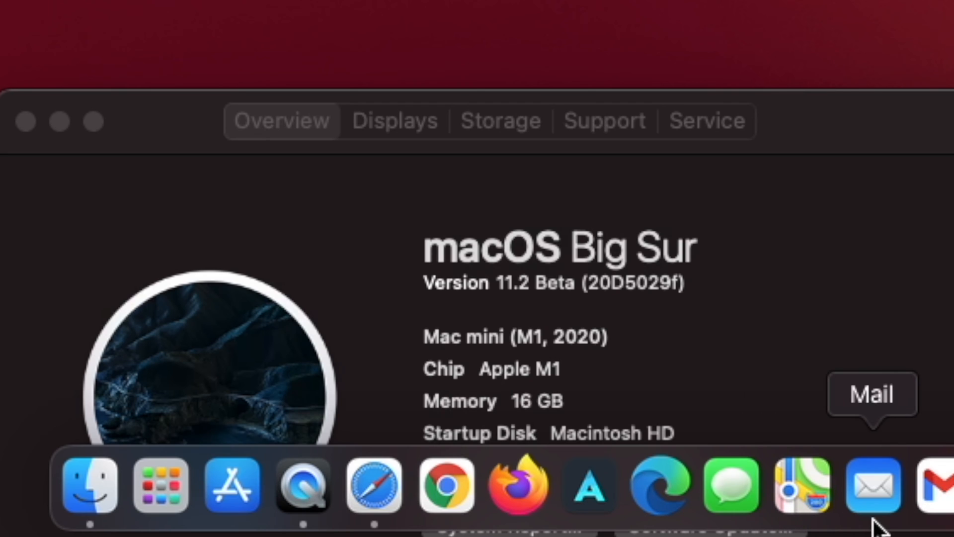
Launch Mail from the Dock and bring up Mail's application menu.
{"action": "left_click", "coordinate": [873, 484]}
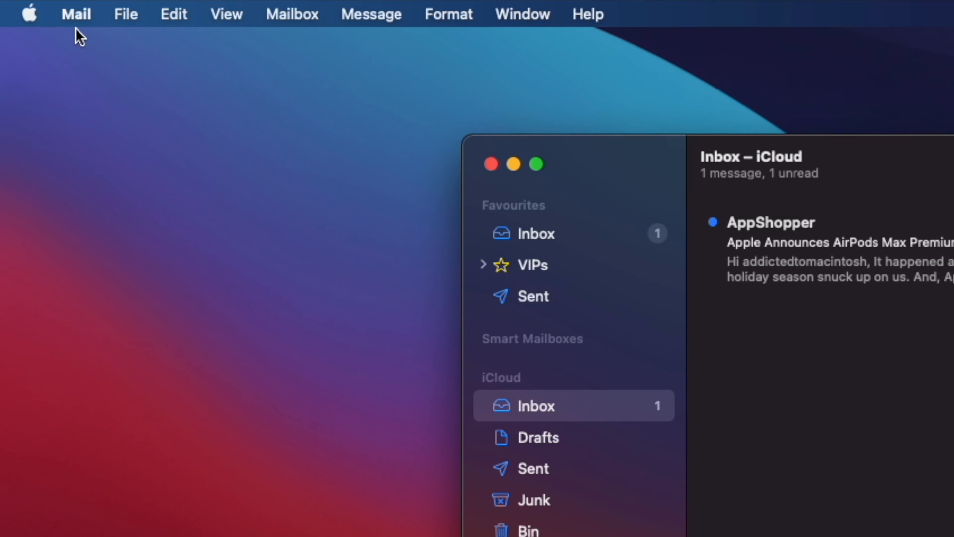
{"action": "mouse_move", "coordinate": [59, 22]}
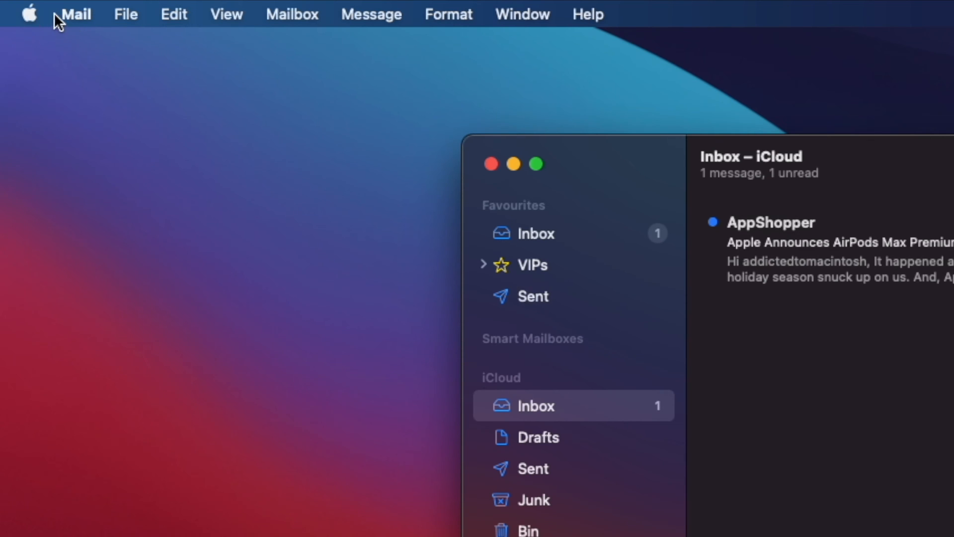
{"action": "left_click", "coordinate": [28, 14]}
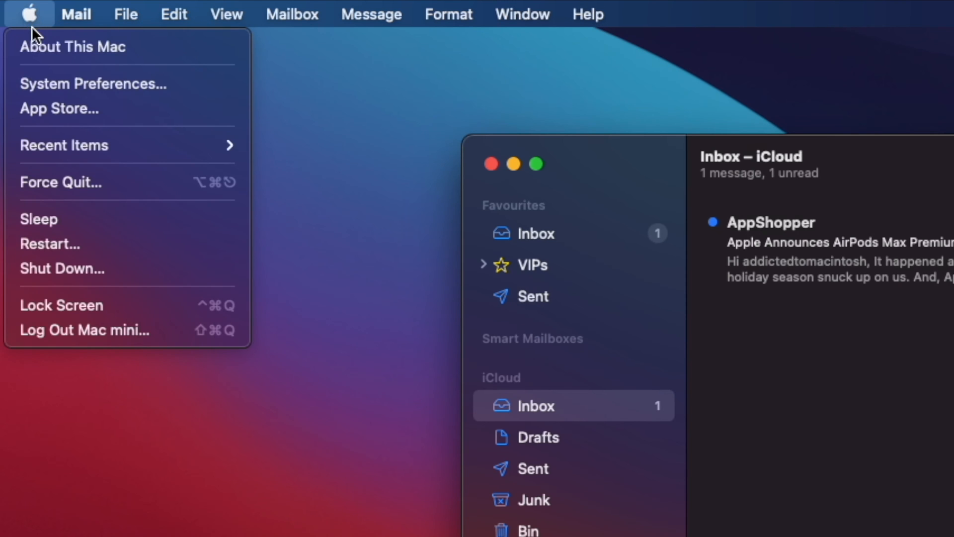
{"action": "left_click", "coordinate": [75, 14]}
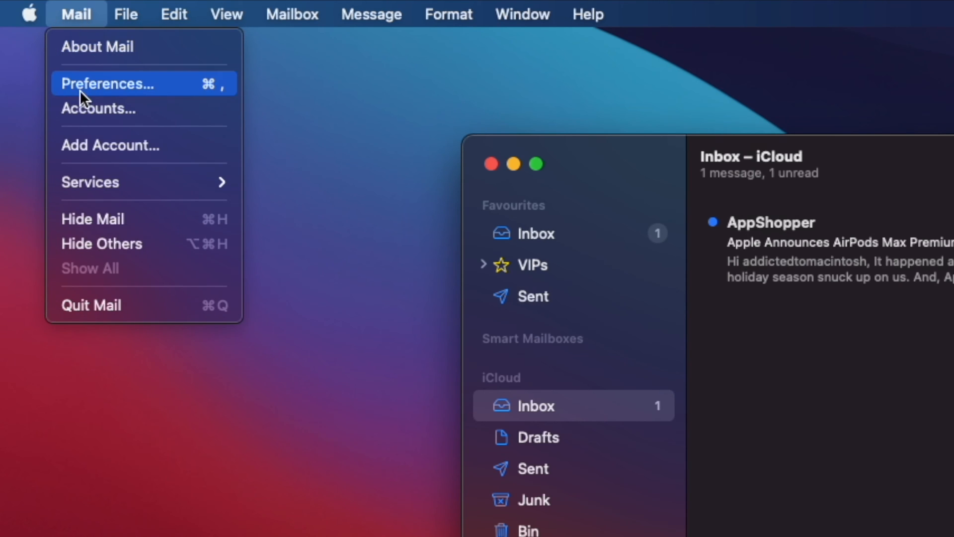
{"action": "mouse_move", "coordinate": [101, 94]}
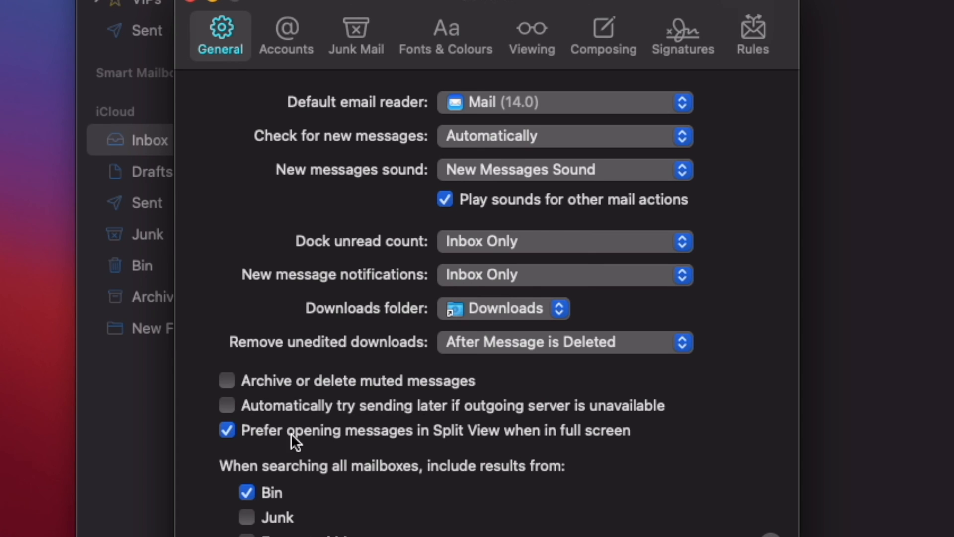
{"action": "mouse_move", "coordinate": [400, 490]}
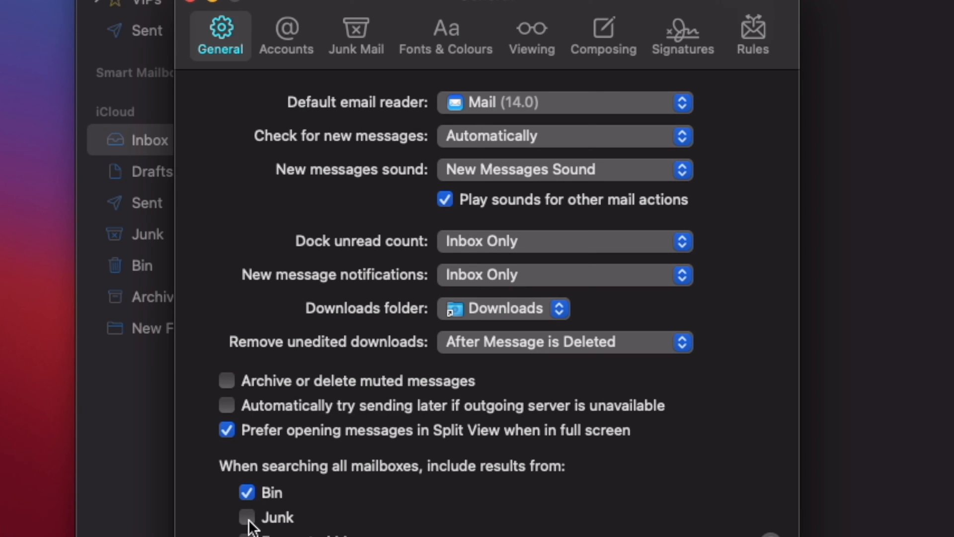
Include Junk in mailbox search results and enable junk mail filtering.
{"action": "left_click", "coordinate": [247, 517]}
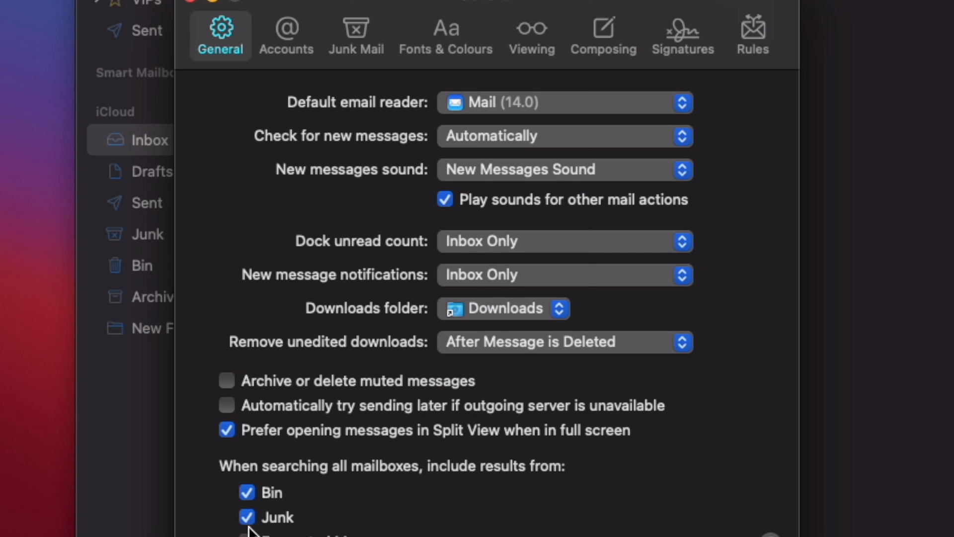
{"action": "left_click", "coordinate": [356, 36]}
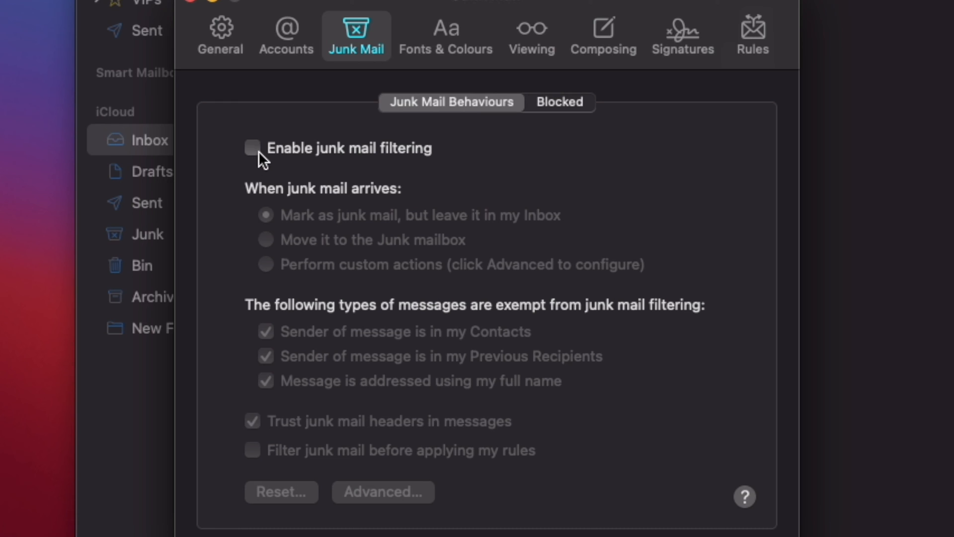
{"action": "left_click", "coordinate": [252, 148]}
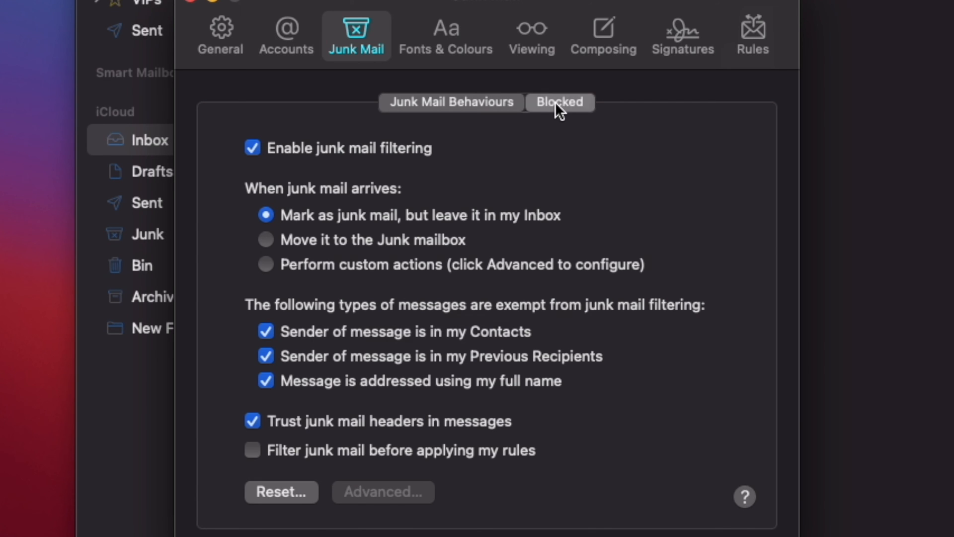
Move mail from blocked addresses to the Bin, then close Preferences.
{"action": "left_click", "coordinate": [558, 102]}
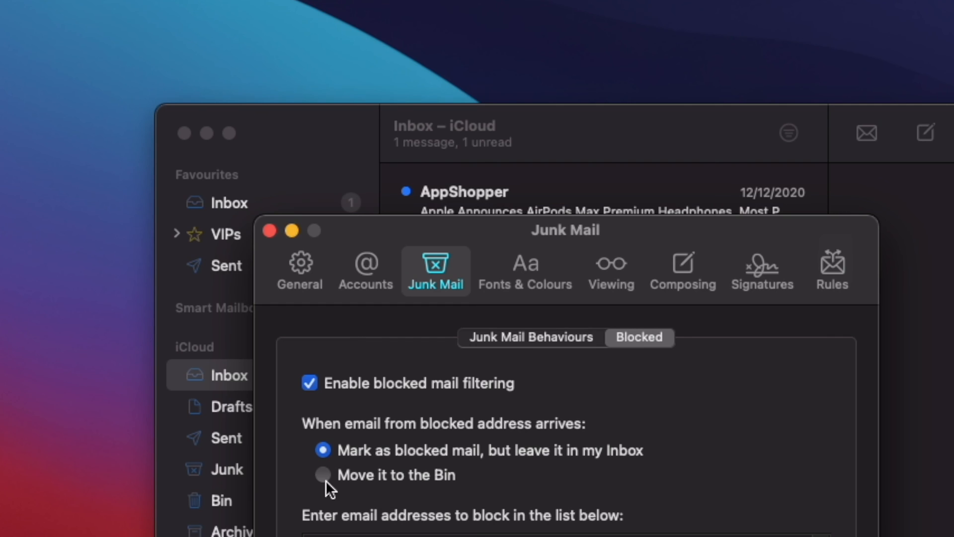
{"action": "mouse_move", "coordinate": [331, 487]}
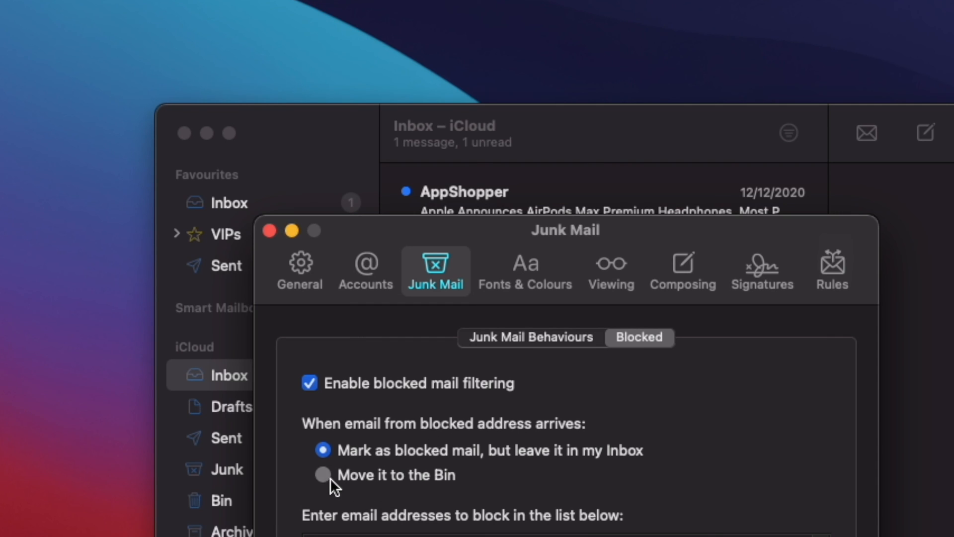
{"action": "left_click", "coordinate": [323, 474]}
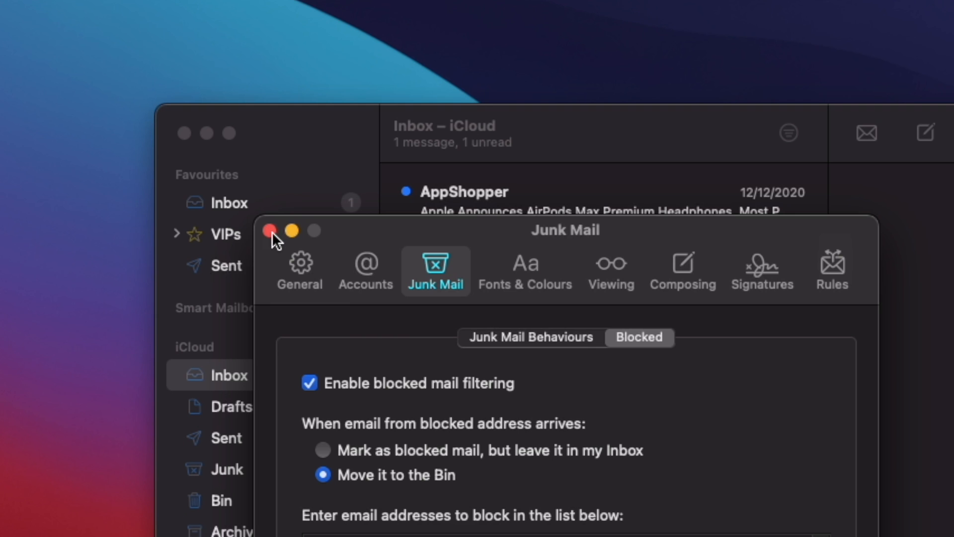
{"action": "left_click", "coordinate": [268, 232]}
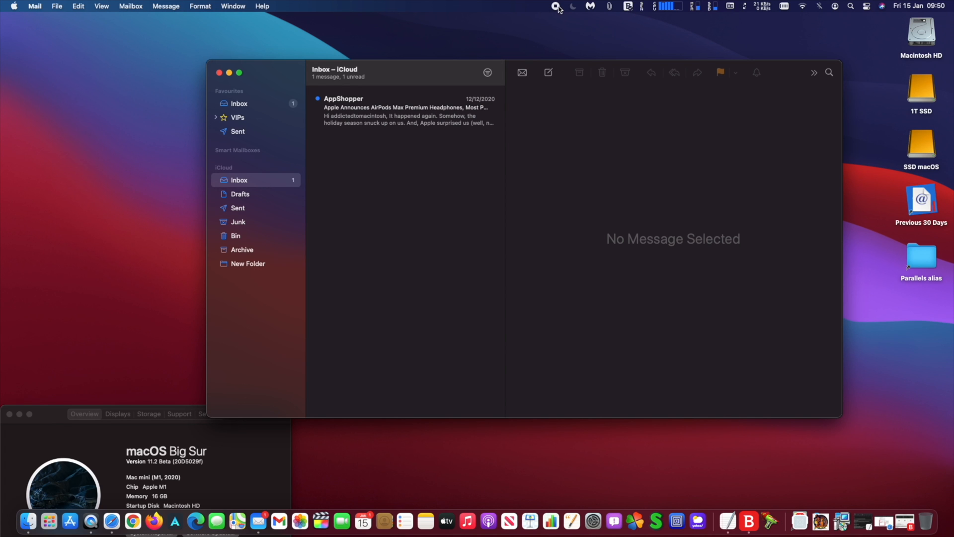